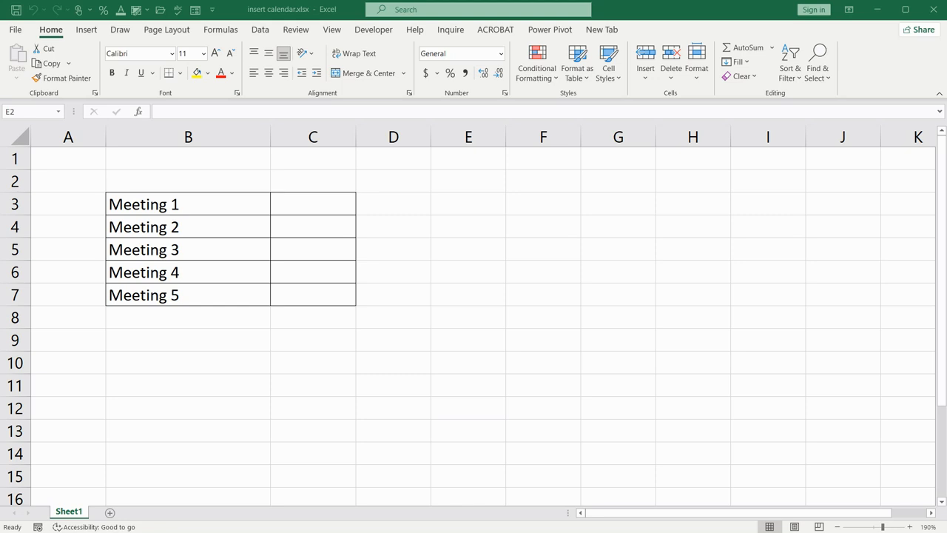
mouse_move(801, 249)
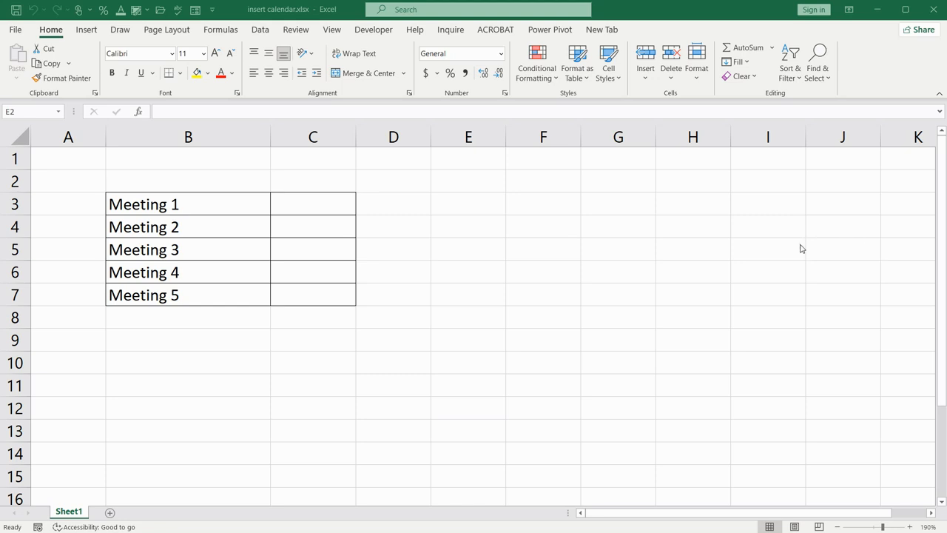
mouse_move(548, 193)
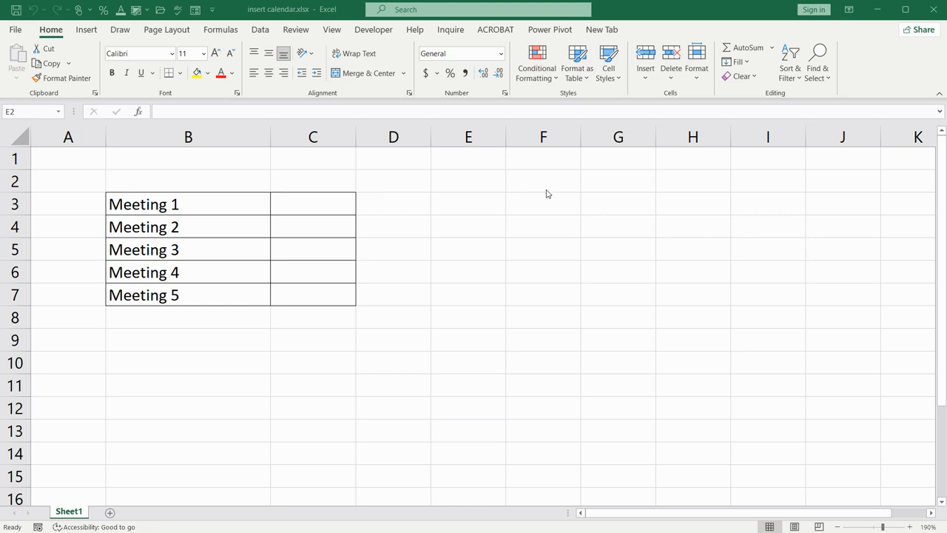
mouse_move(424, 100)
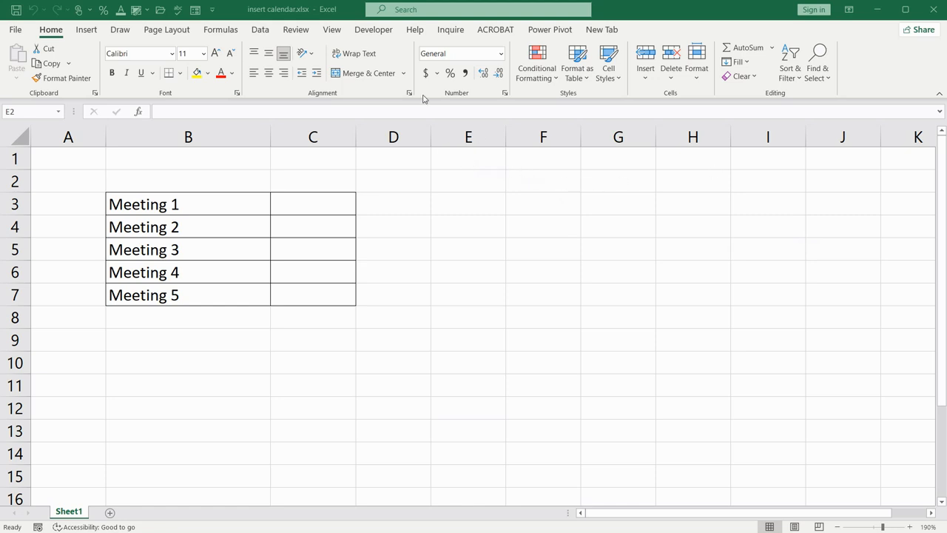
mouse_move(357, 43)
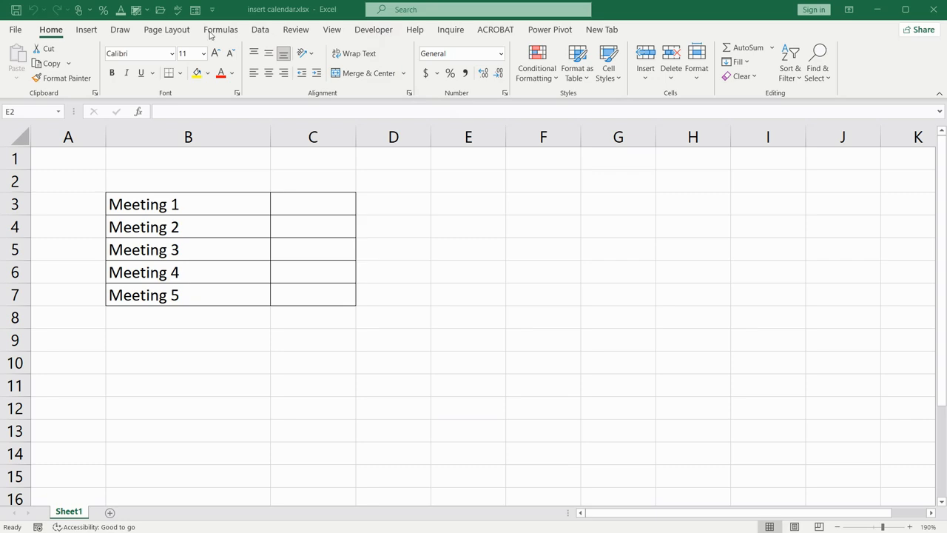
Check in Excel Options that the Developer tab is enabled, closing without changes
click(15, 30)
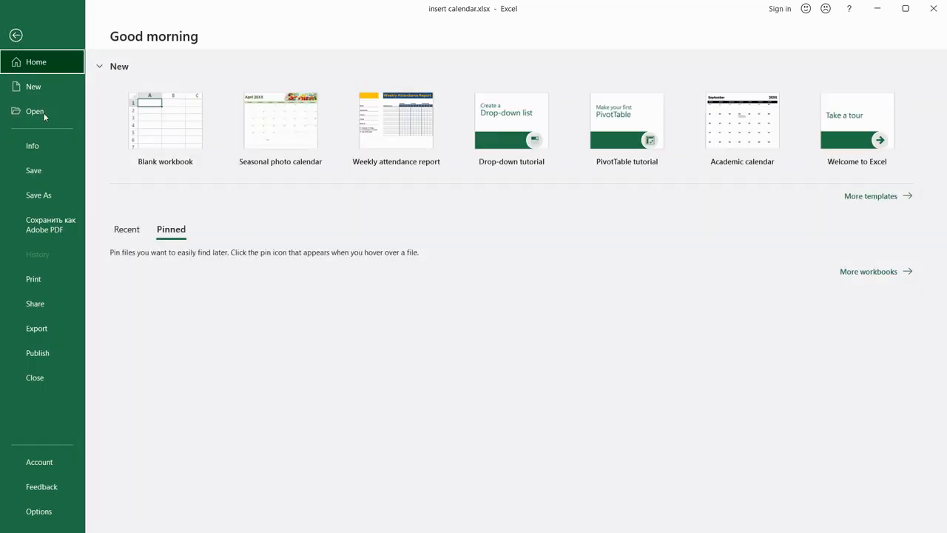
click(16, 34)
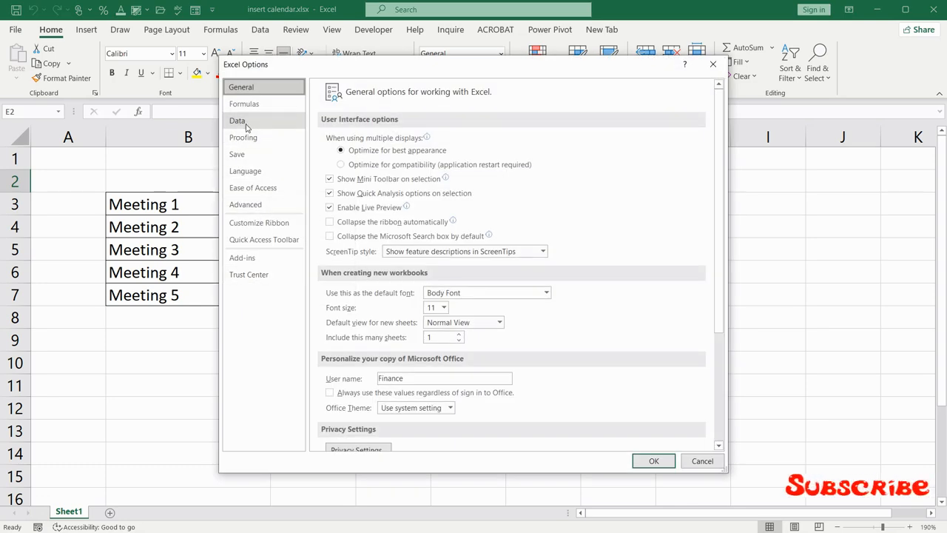
click(259, 222)
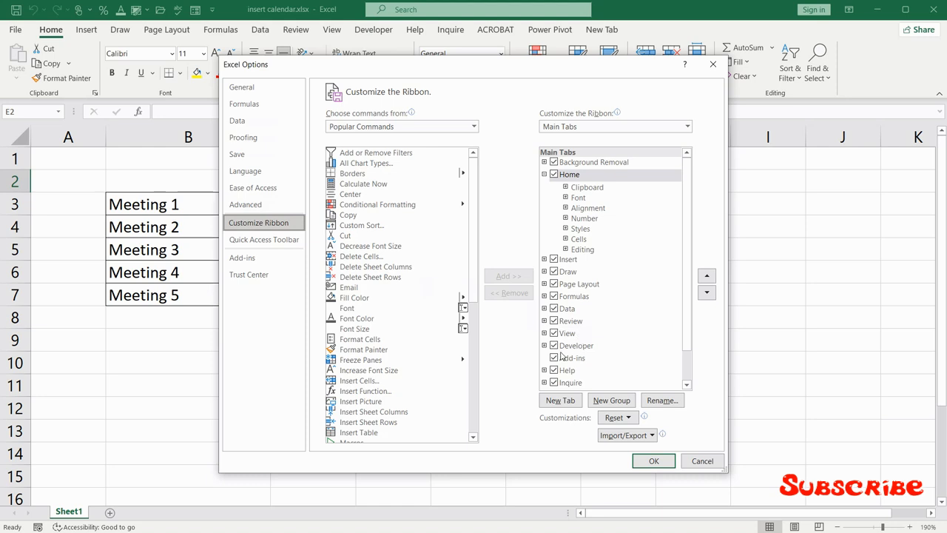
click(554, 346)
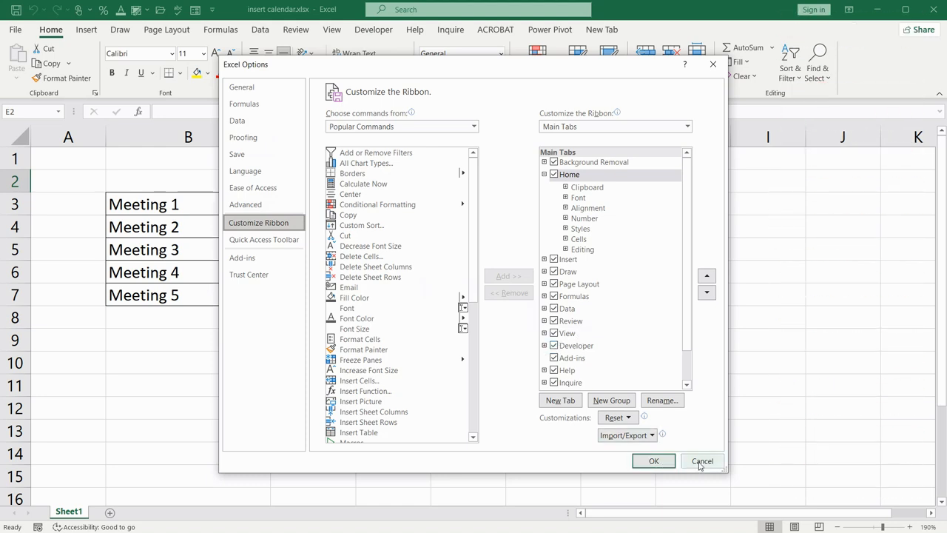
click(701, 461)
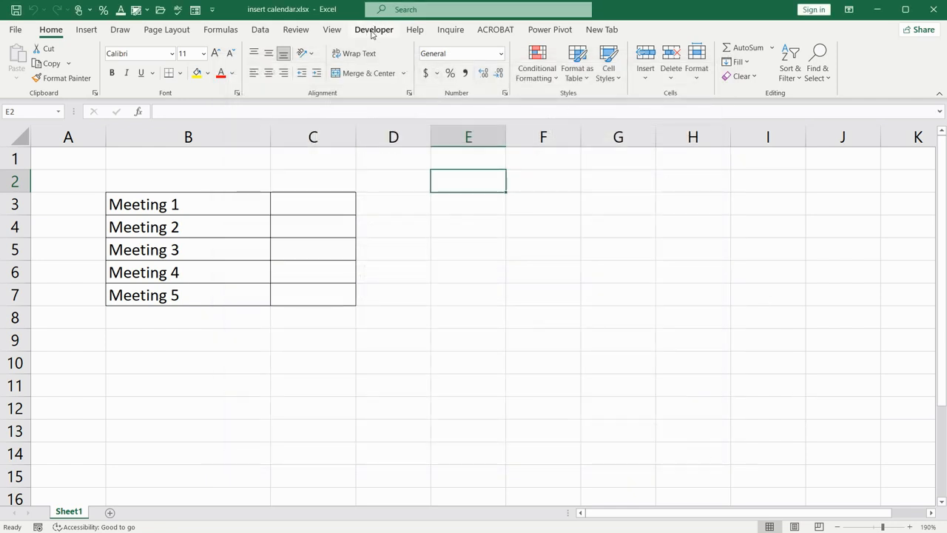
Open the Office Add-ins store from the Developer tab and search for calendar add-ins
click(374, 29)
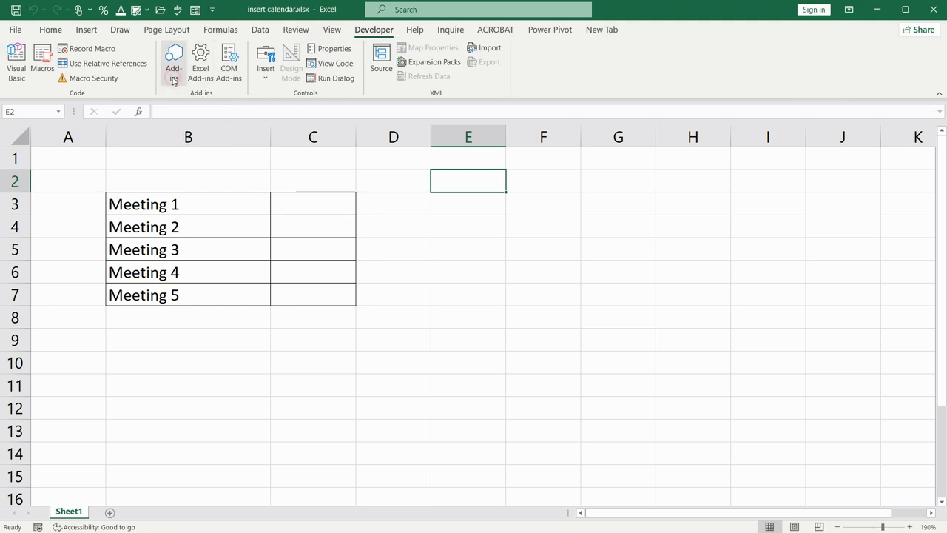
click(173, 63)
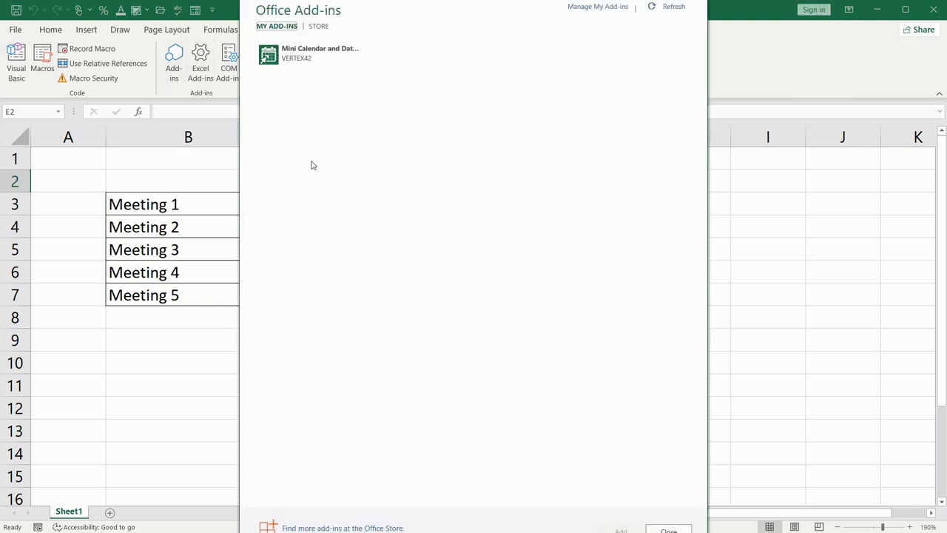
click(316, 26)
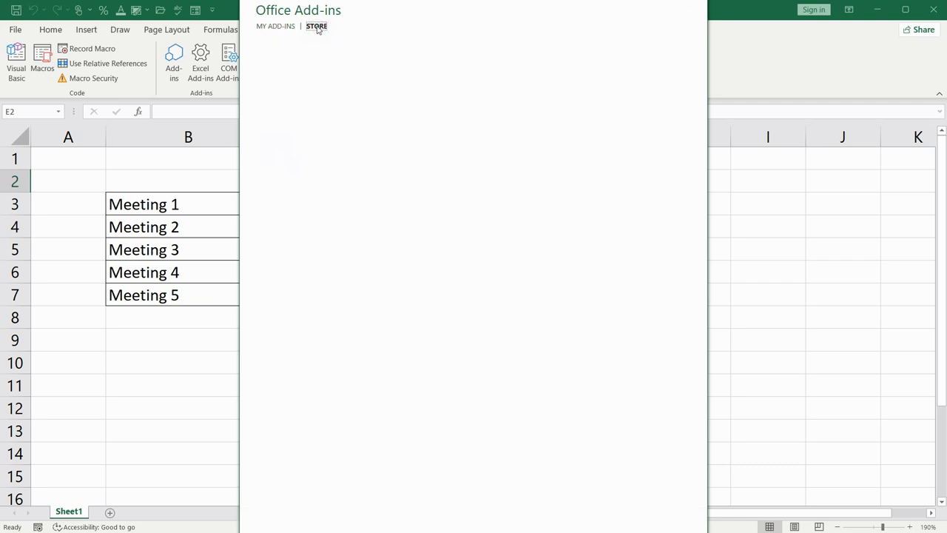
click(316, 26)
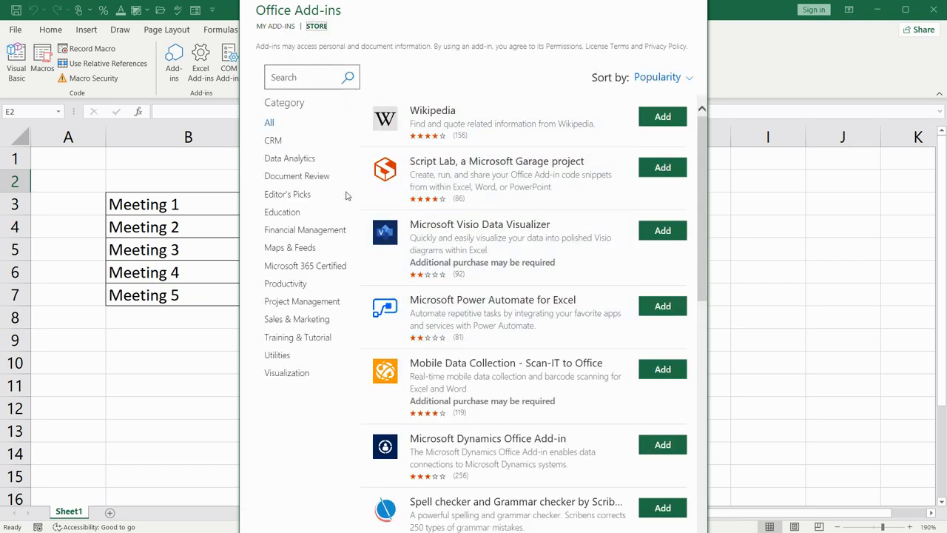
mouse_move(433, 306)
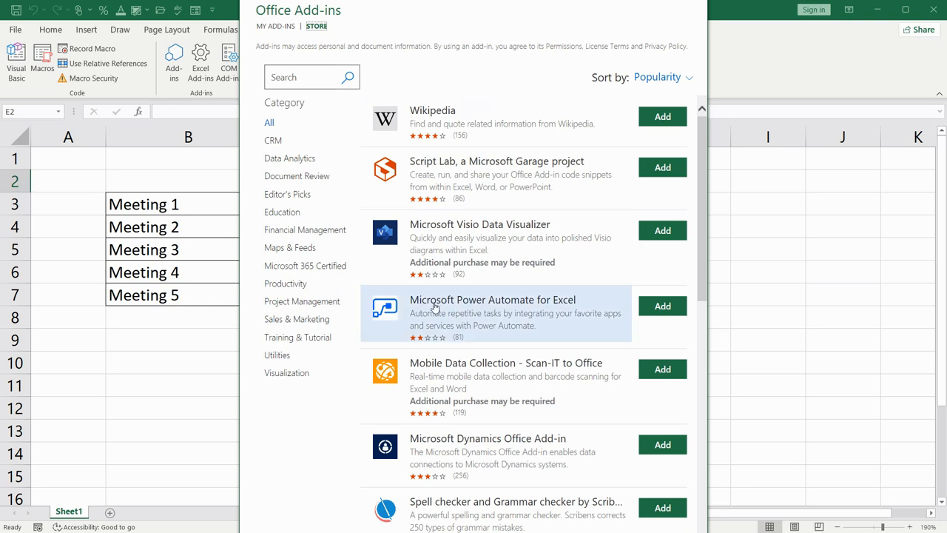
click(303, 77)
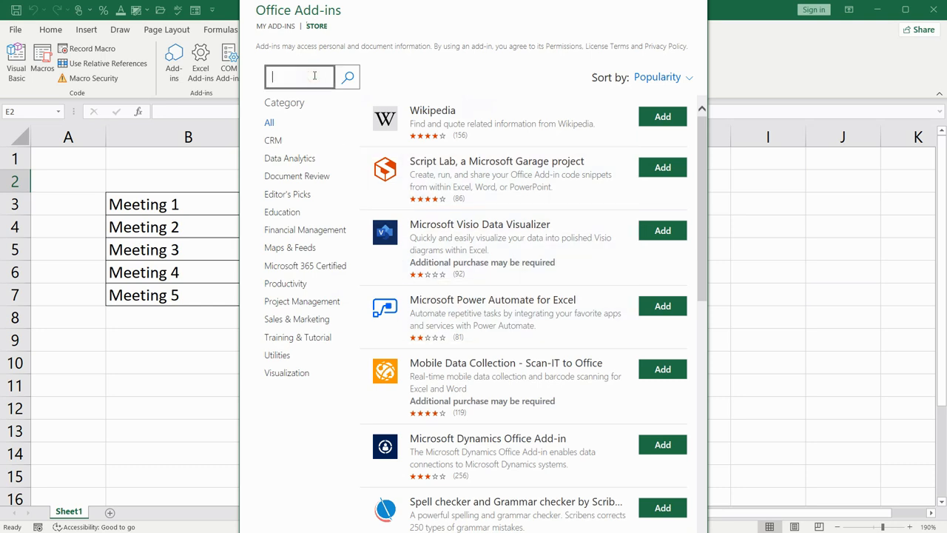
text(calens)
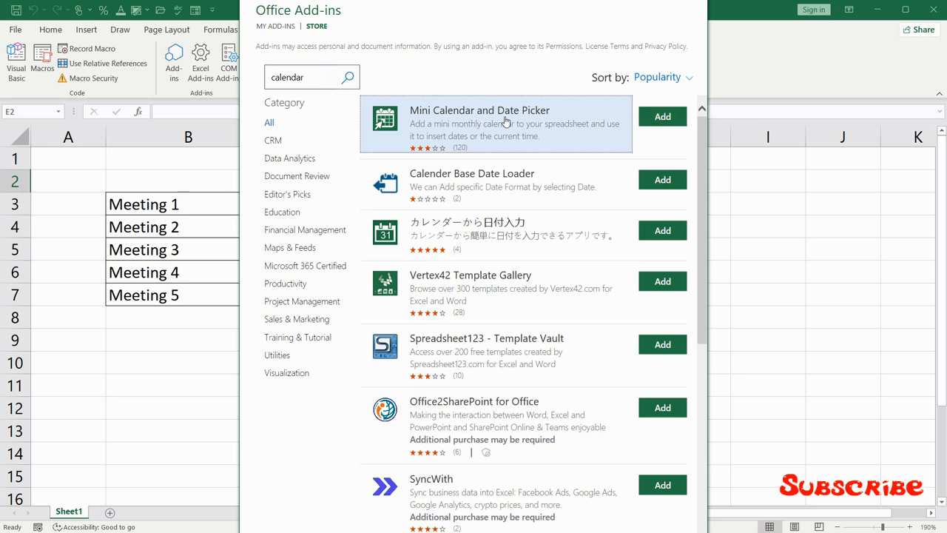
Add Mini Calendar and Date Picker, accept the terms, and drag it beside the Meeting table
click(662, 116)
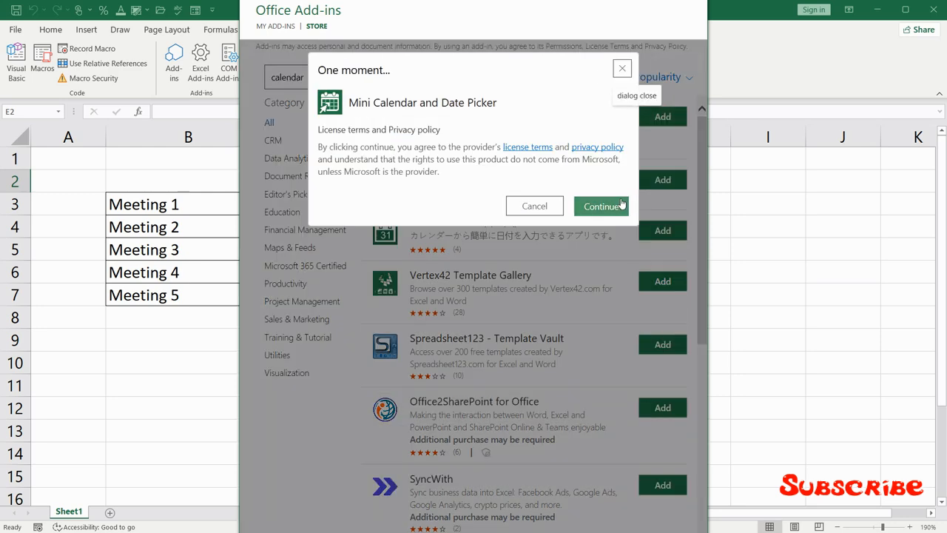
click(600, 206)
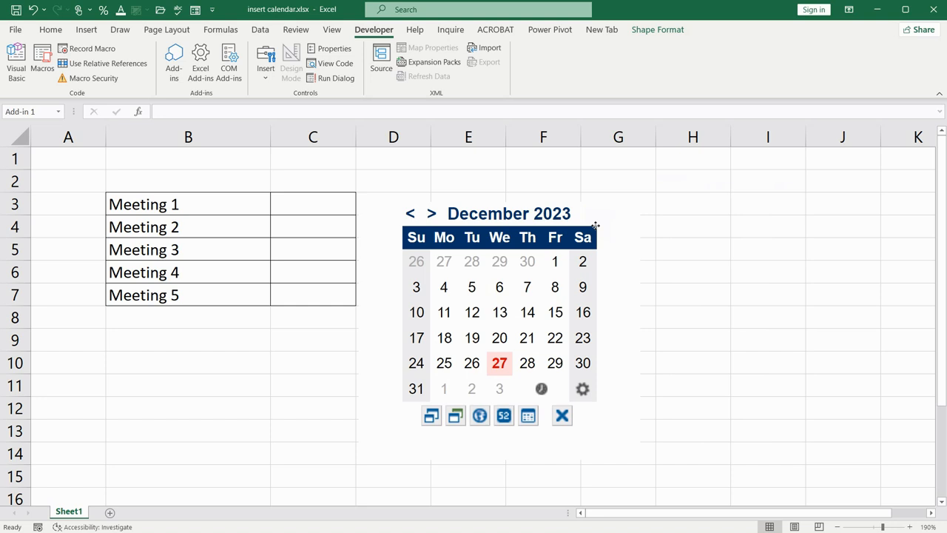
drag(595, 226, 620, 172)
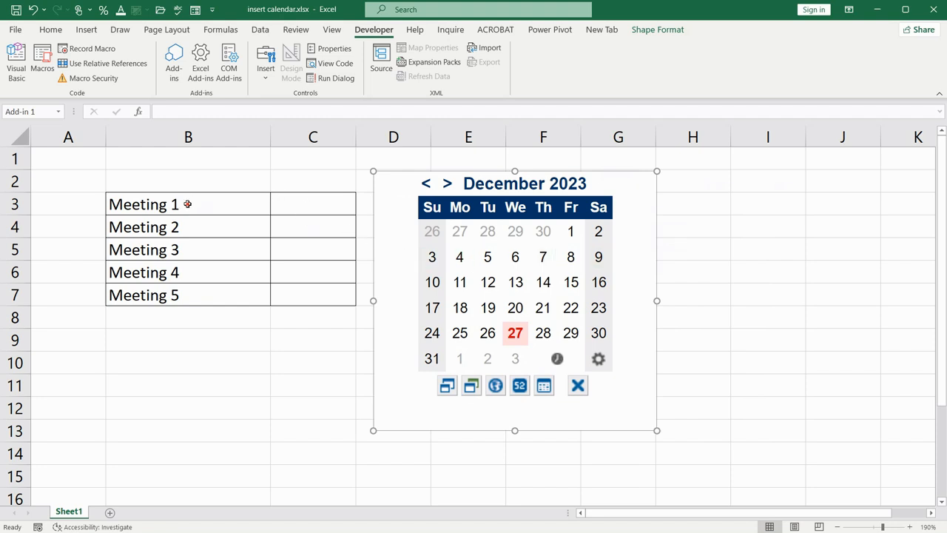
Fill meeting dates from the calendar, including Jan 8, 2024 for Meeting 2, and widen column C
click(312, 203)
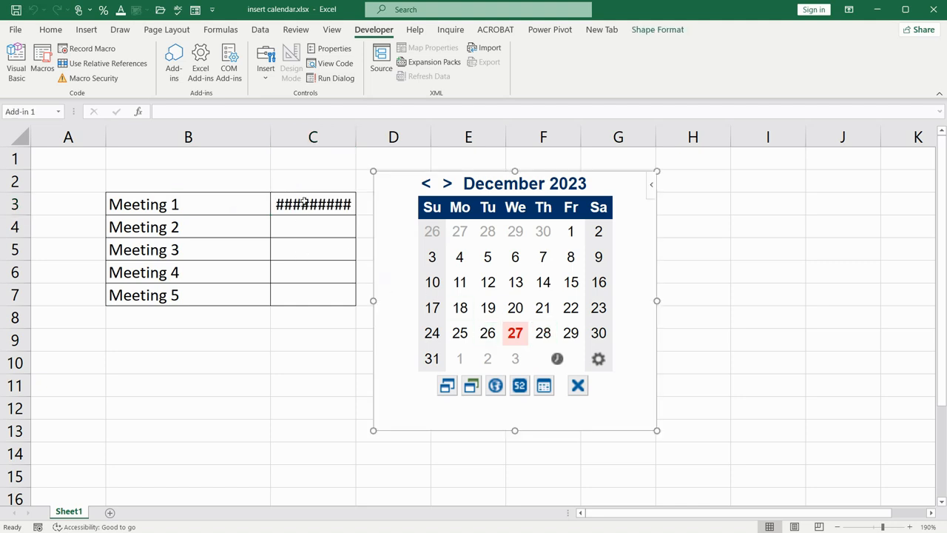
click(543, 332)
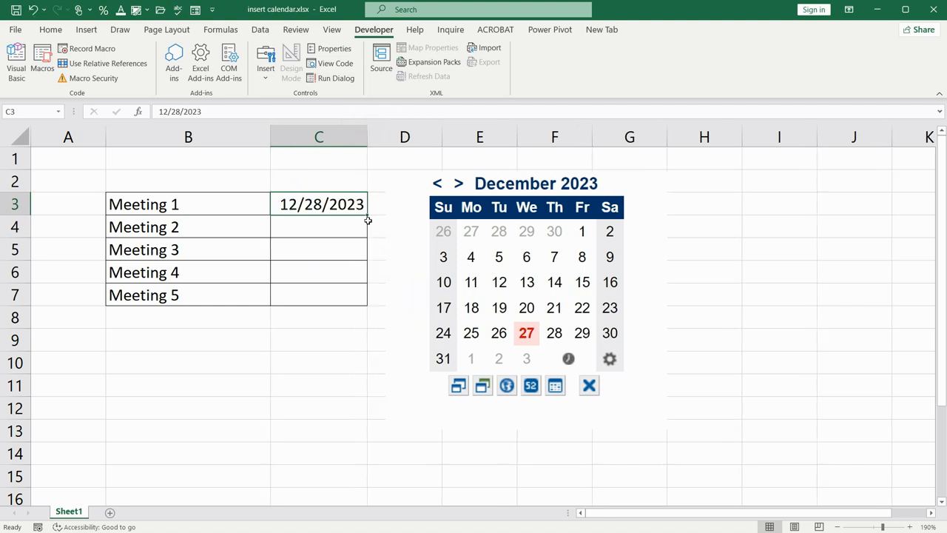
mouse_move(306, 230)
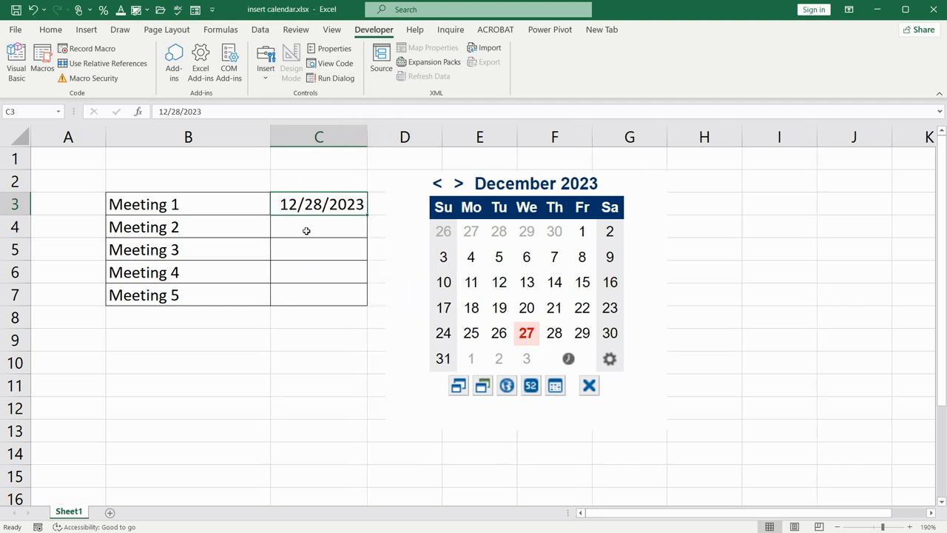
click(318, 227)
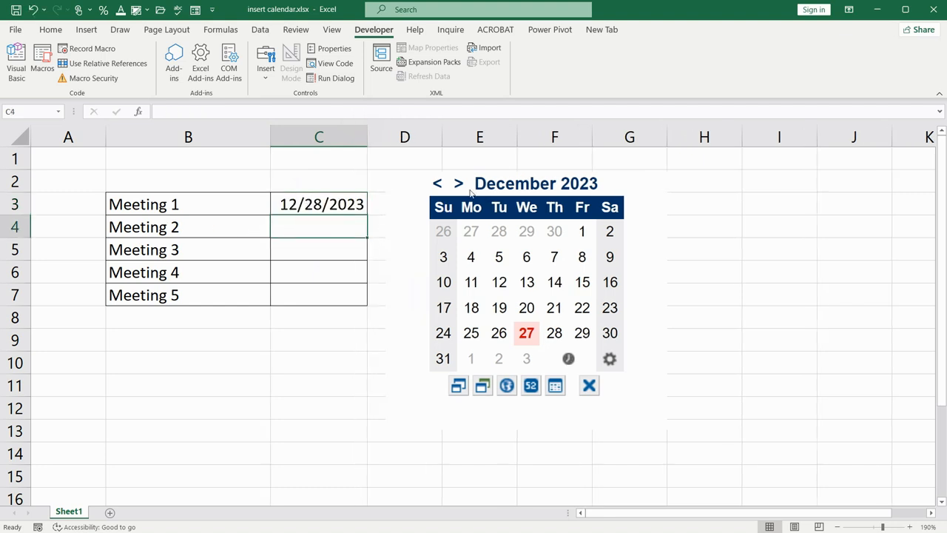
click(458, 182)
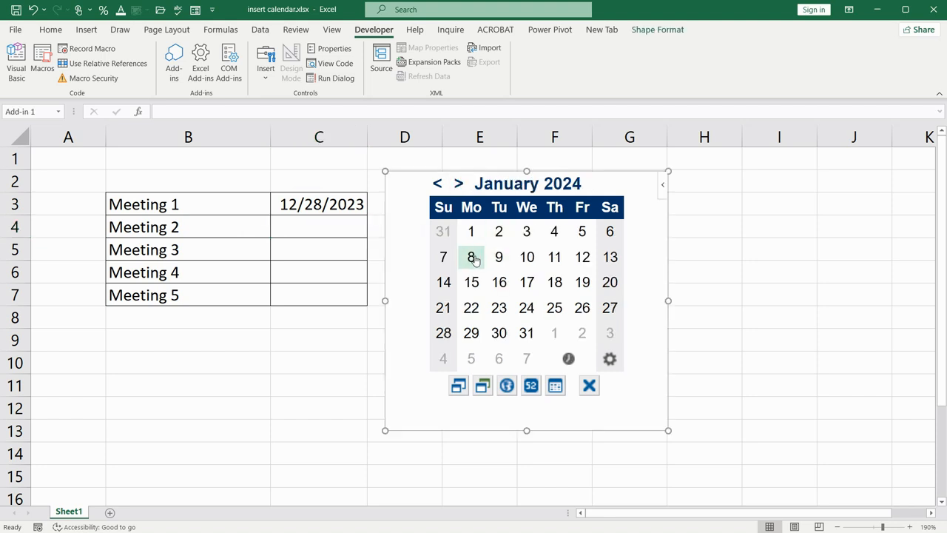
click(470, 257)
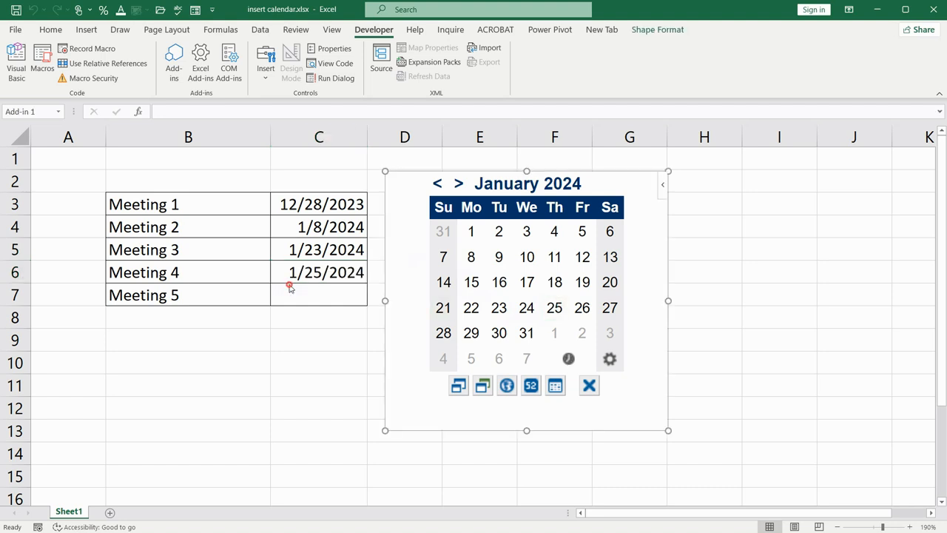
click(319, 294)
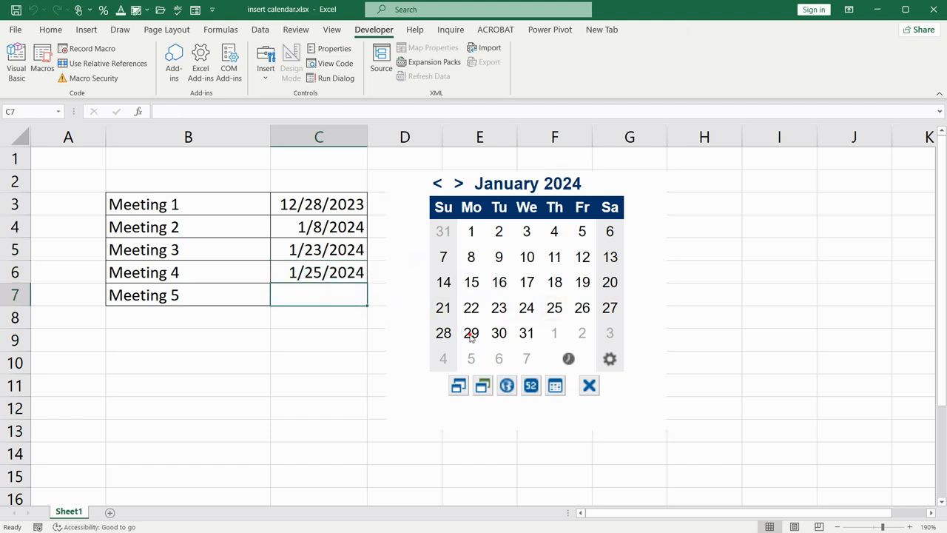
click(471, 332)
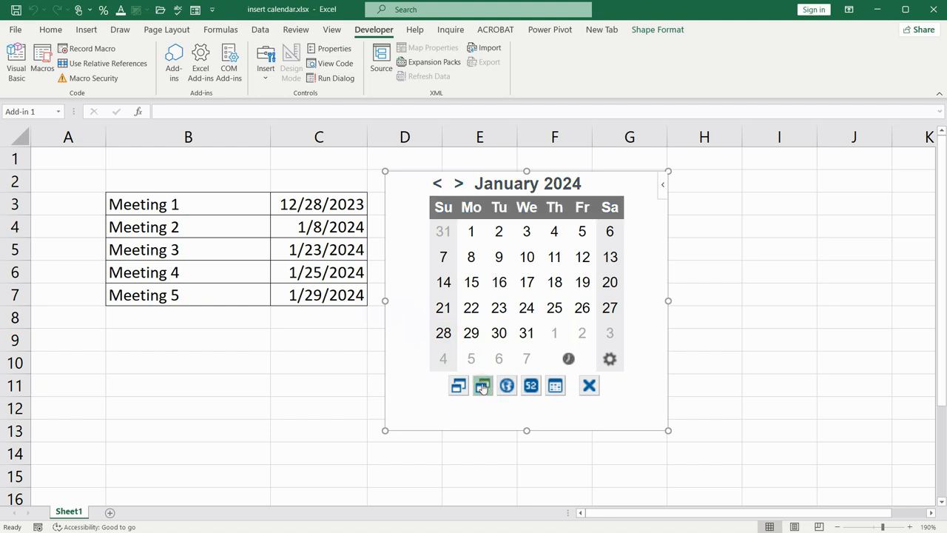
Give the calendar a green theme and cycle through ISO, Wednesday-first and Friday-first week systems
click(506, 386)
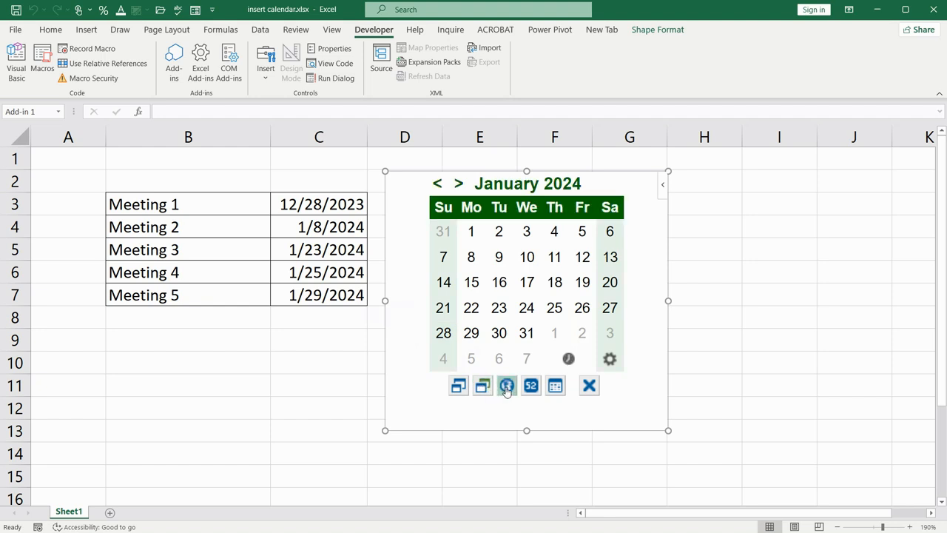
click(506, 385)
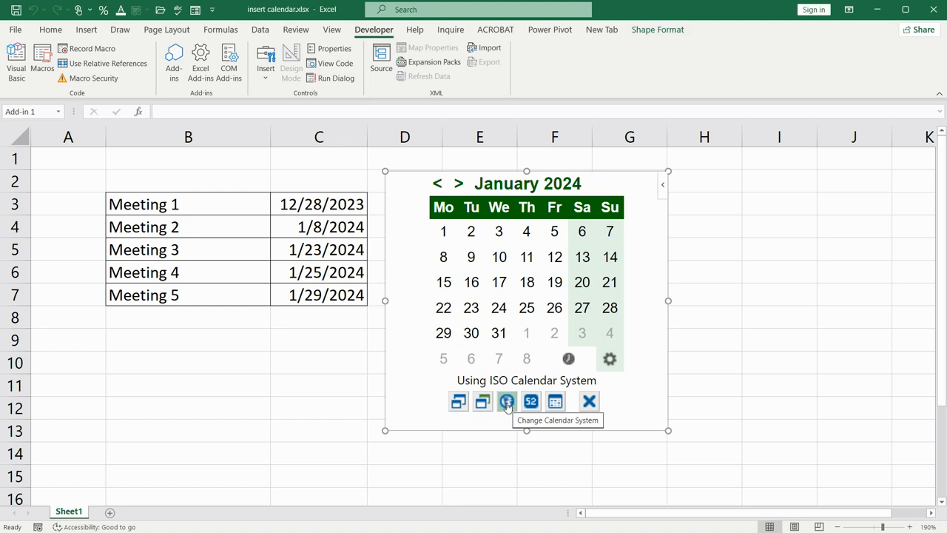
click(505, 400)
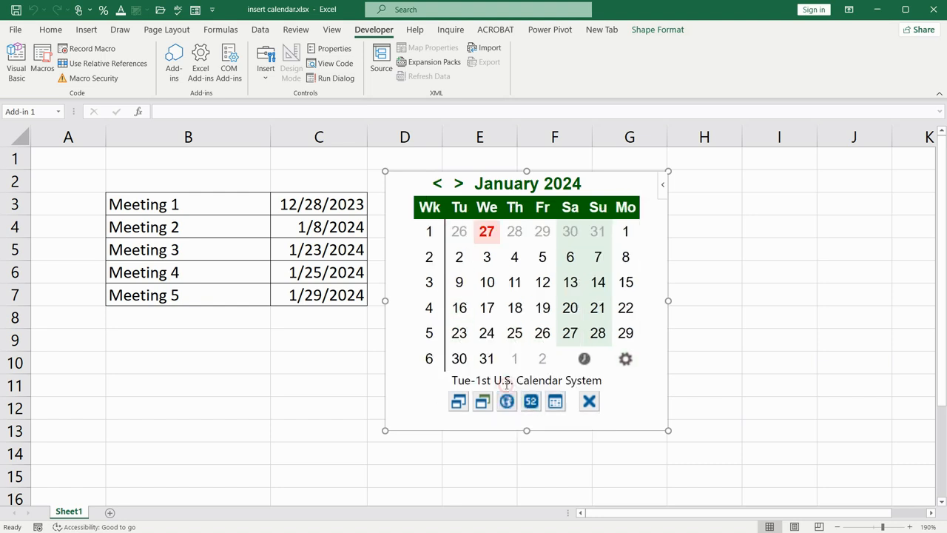
click(506, 401)
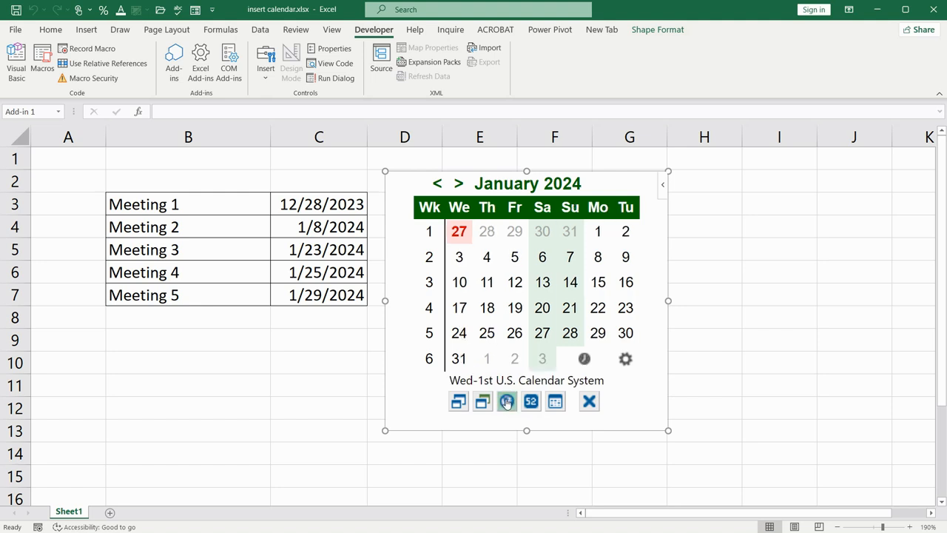
click(506, 401)
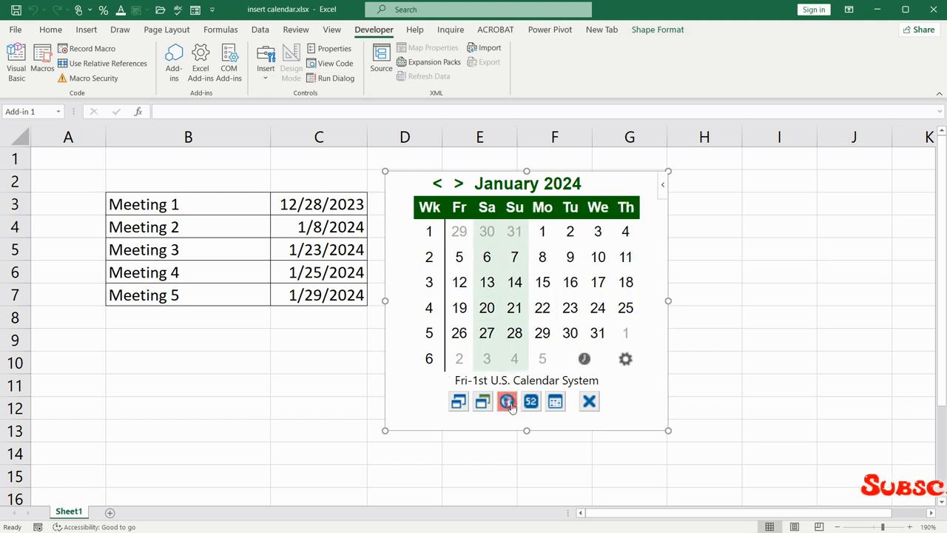
click(507, 401)
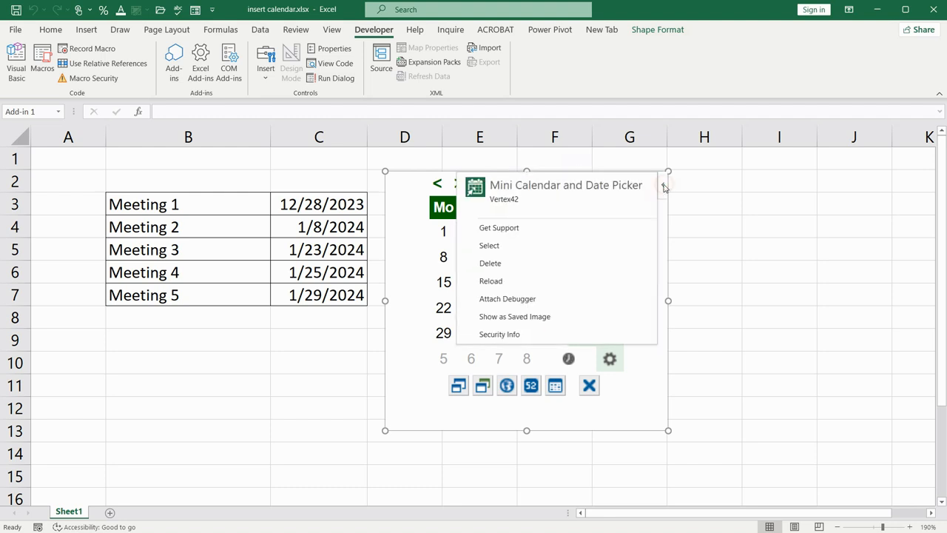
mouse_move(662, 187)
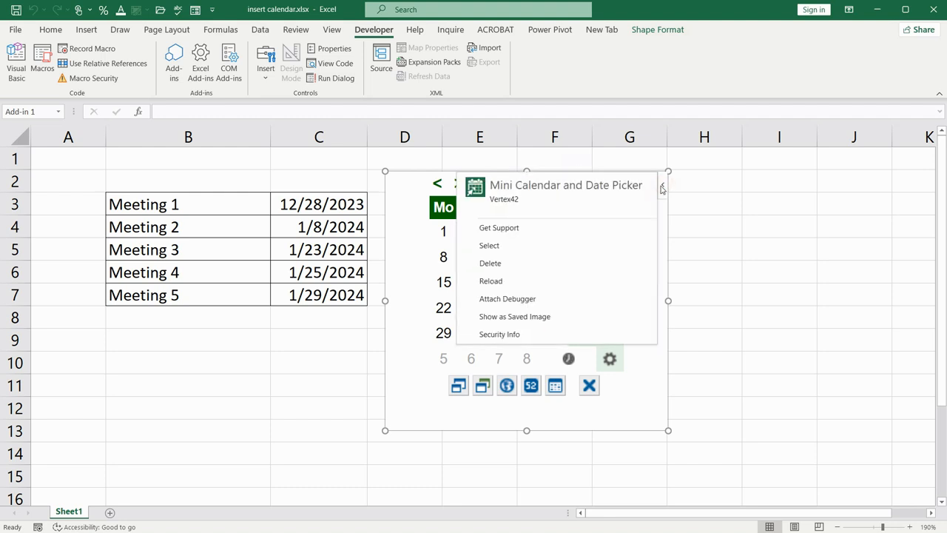
mouse_move(490, 280)
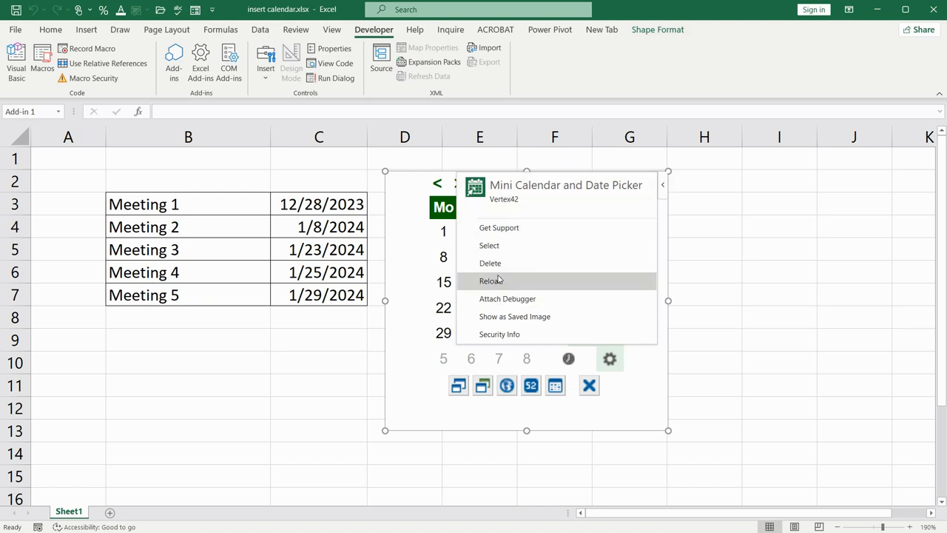
Delete the Mini Calendar add-in from the sheet
click(490, 262)
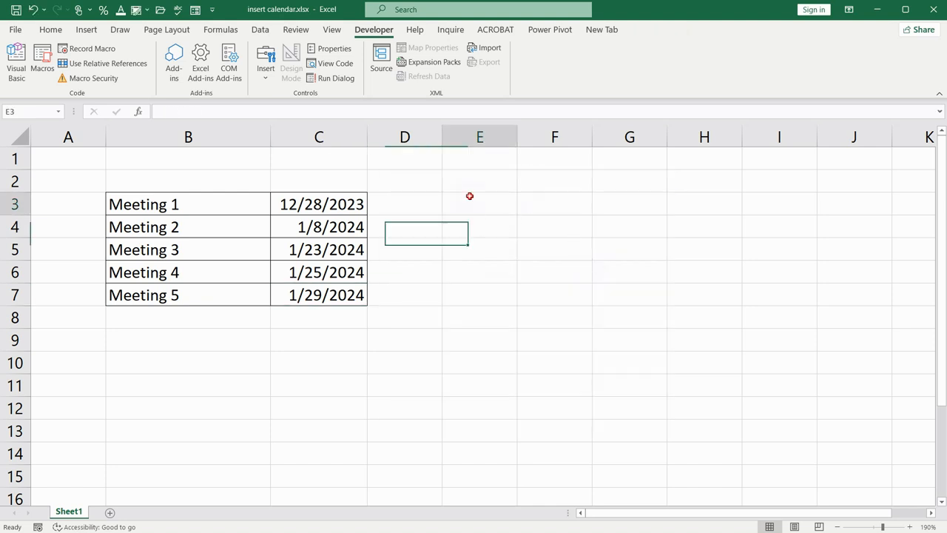
click(479, 204)
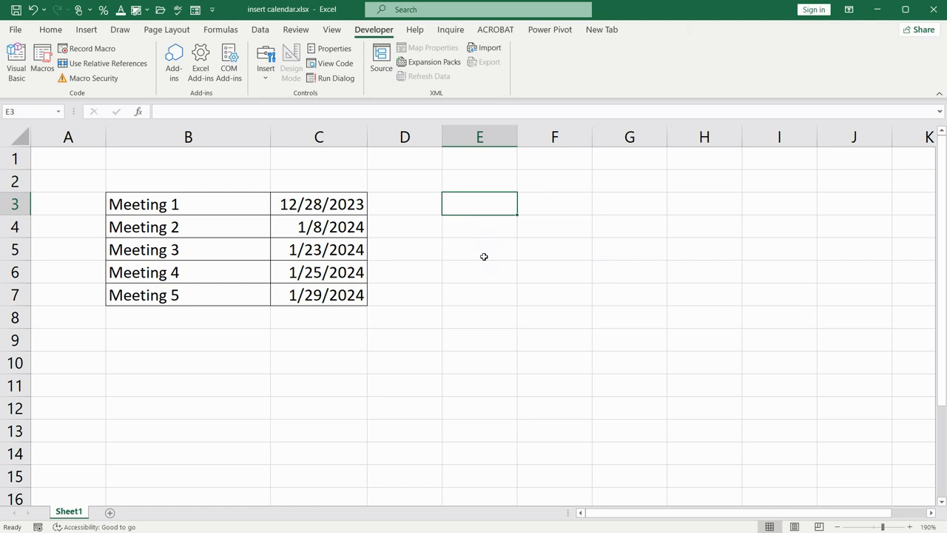
mouse_move(467, 254)
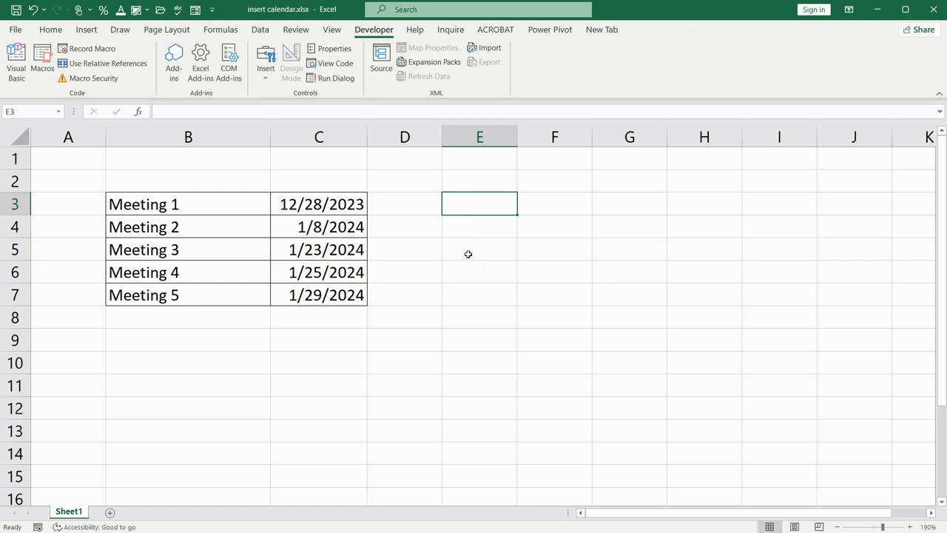
mouse_move(469, 259)
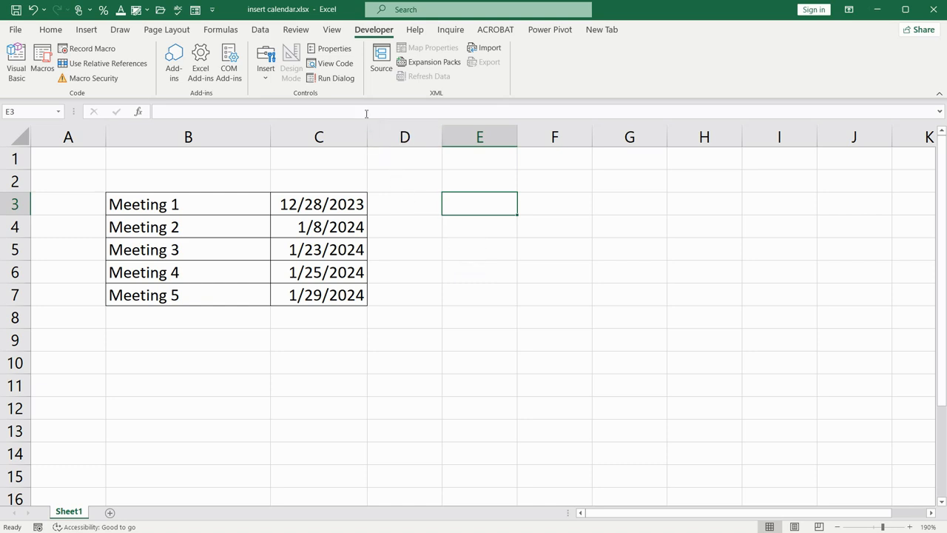
mouse_move(173, 63)
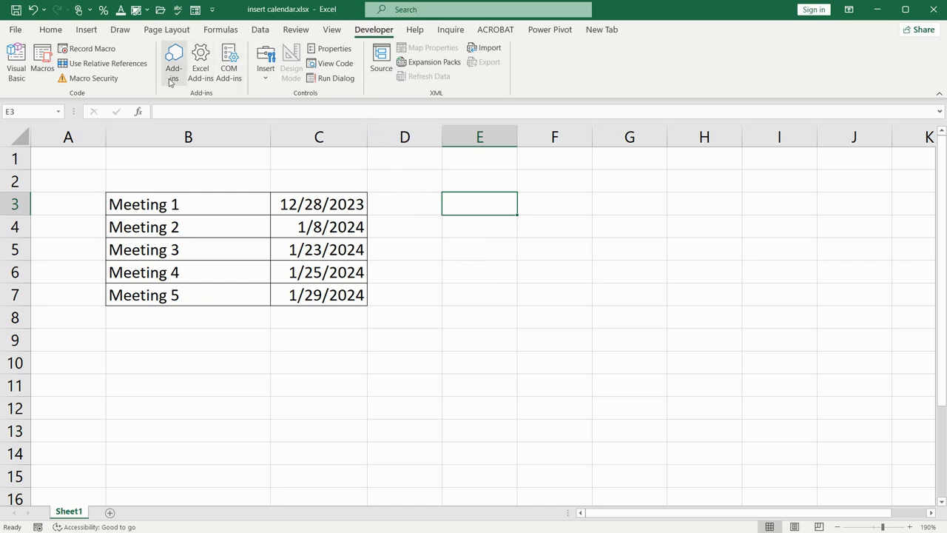
Reinsert Mini Calendar and Date Picker from My Add-ins under Developer > Add-ins
click(174, 63)
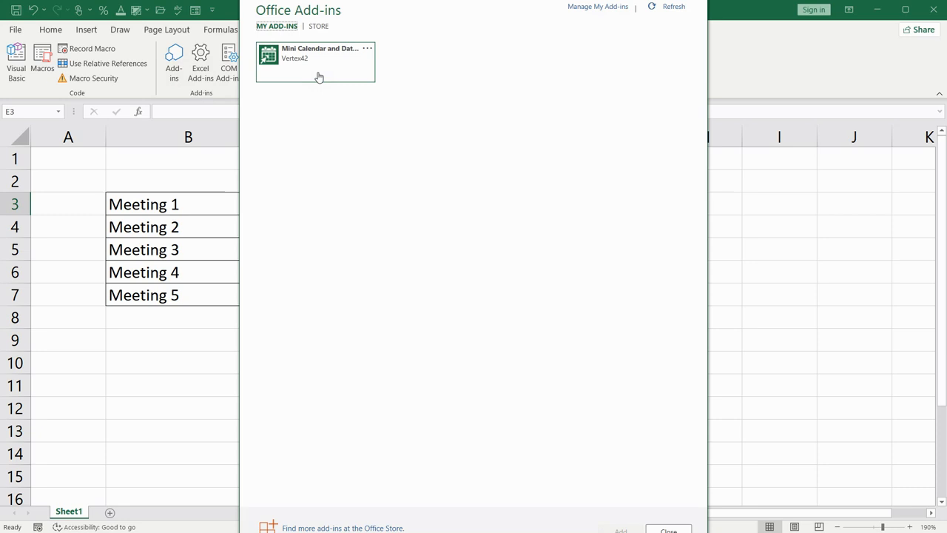
mouse_move(307, 59)
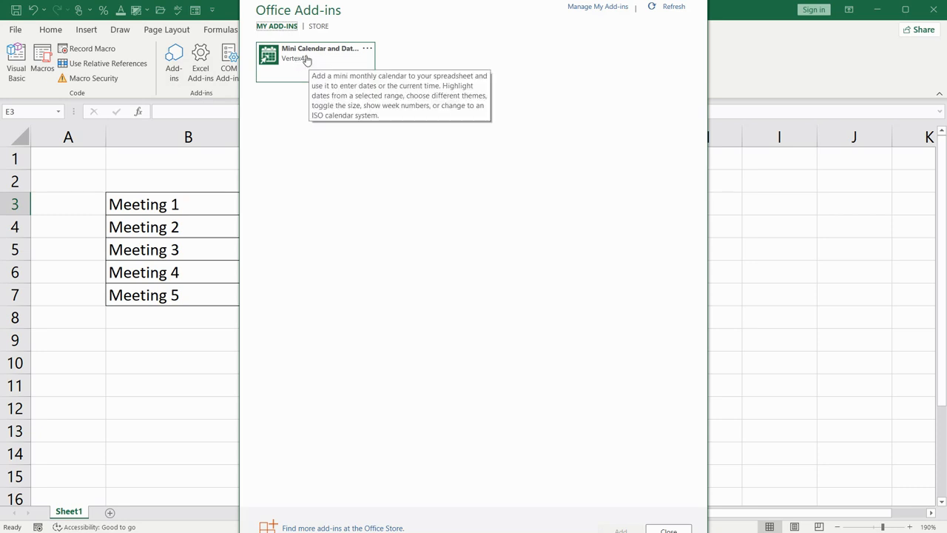
click(316, 61)
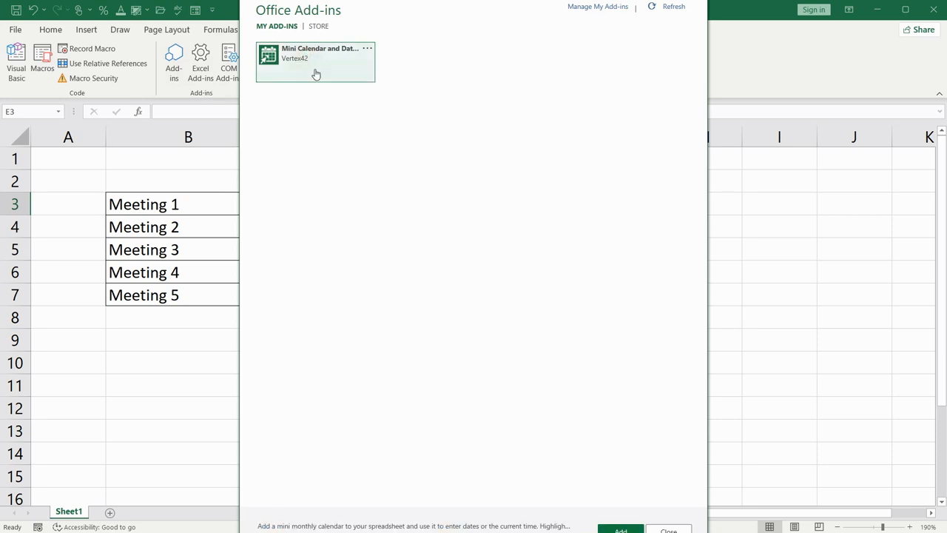
click(619, 529)
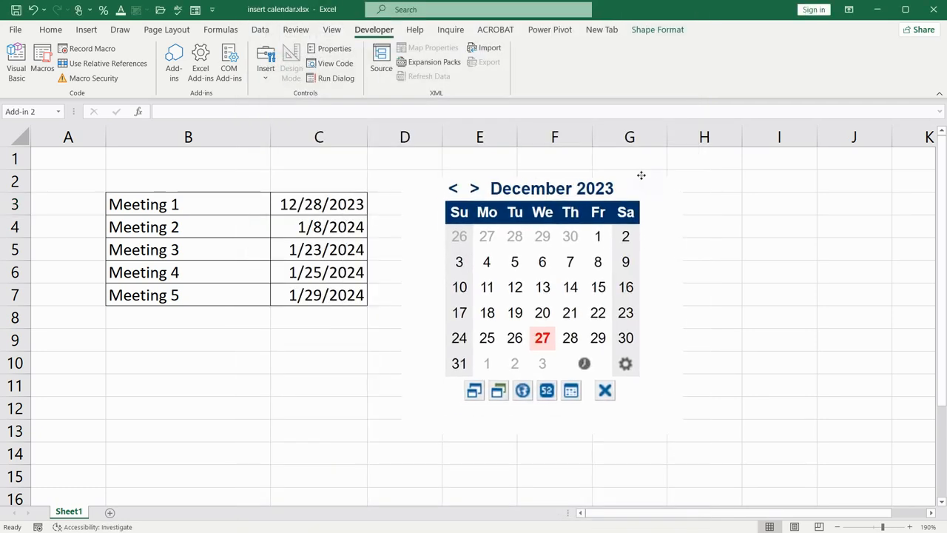
Select cell C3, then select the entire column C
click(321, 204)
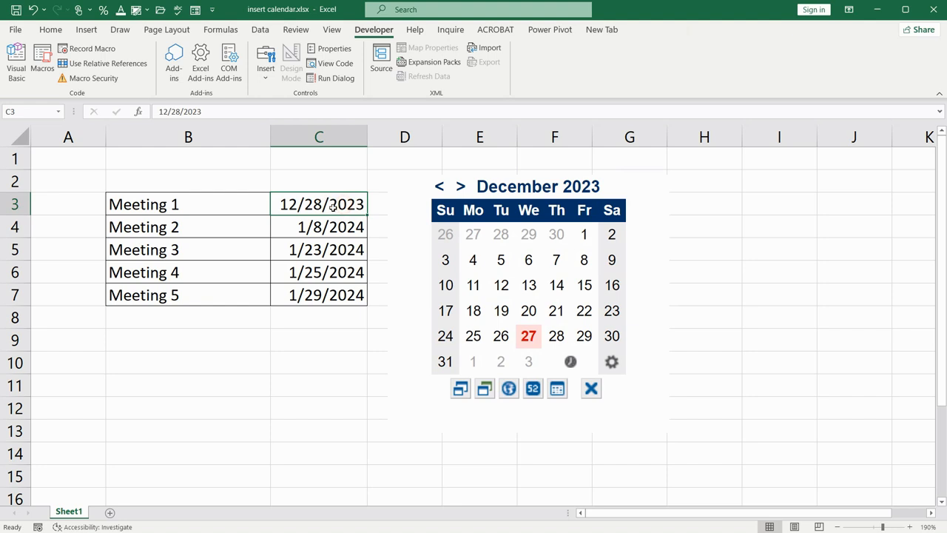
click(318, 136)
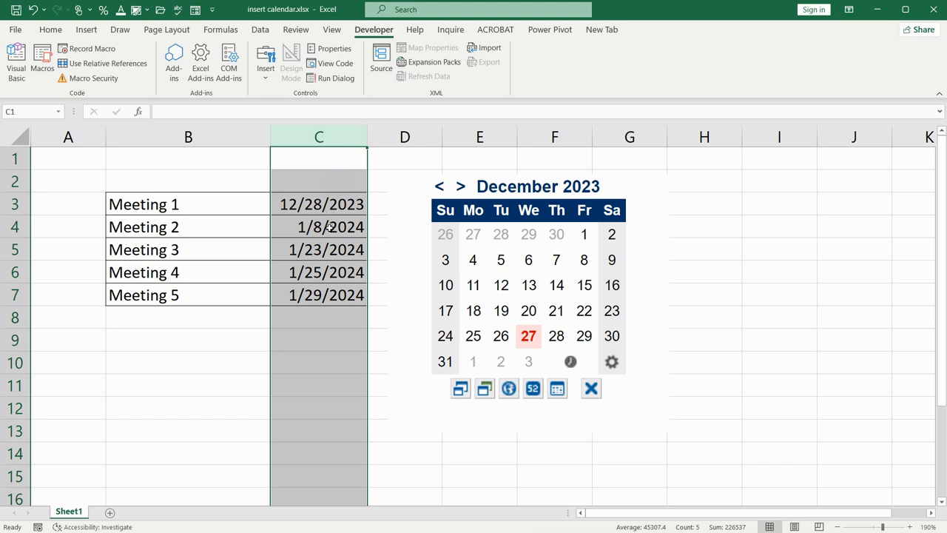
Format column C with the 'Mar 14, 2012' date style, then deselect the column
right_click(330, 229)
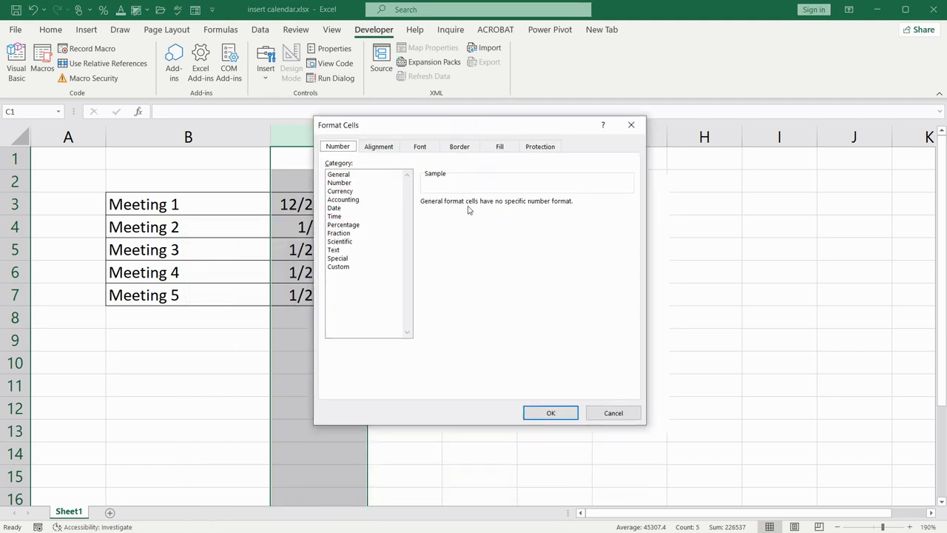
click(378, 146)
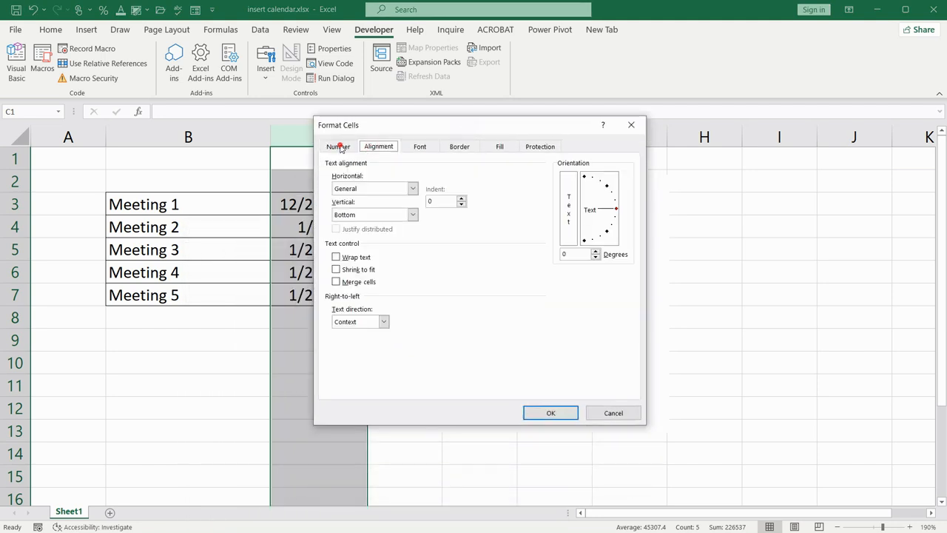
click(337, 146)
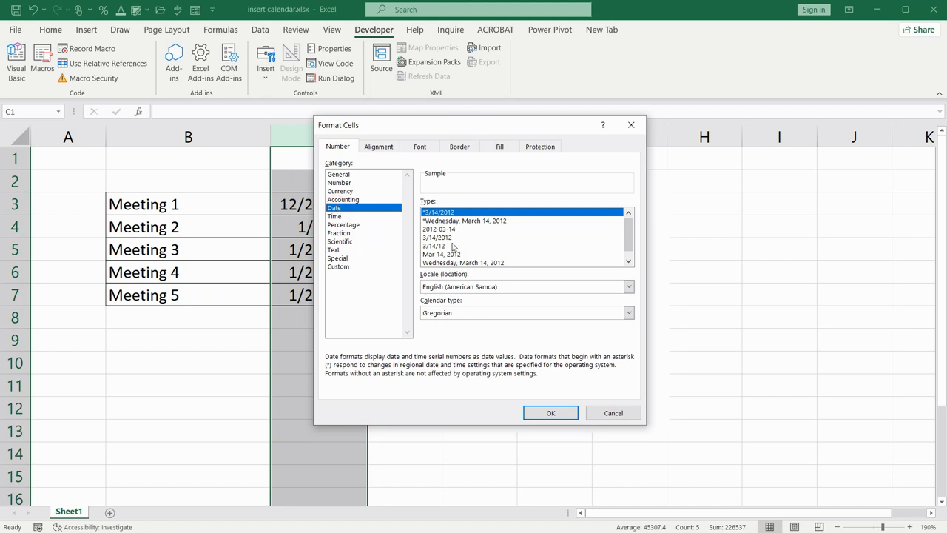
click(441, 254)
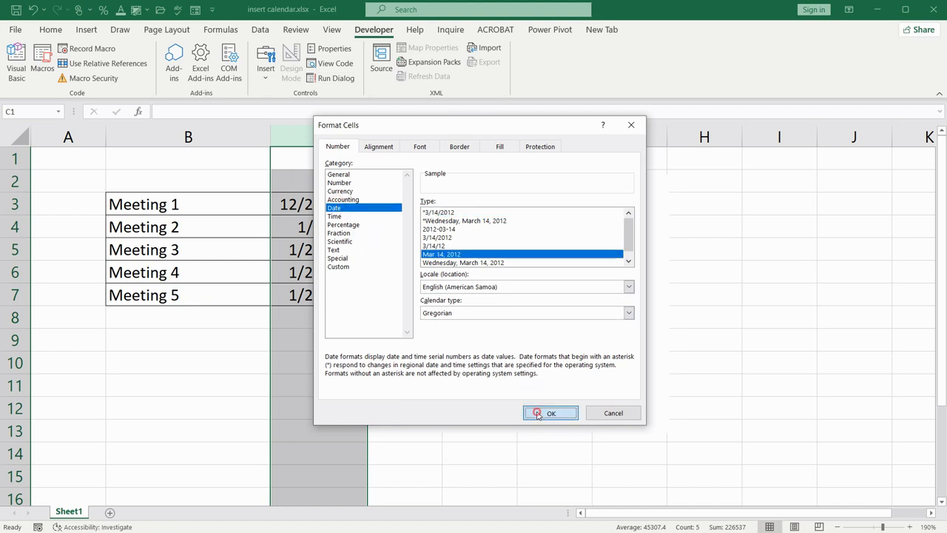
click(550, 413)
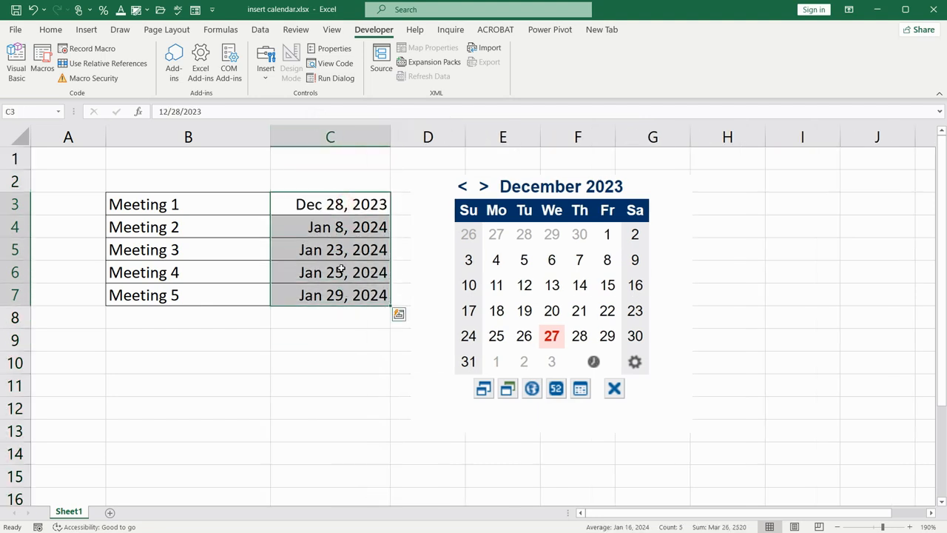
click(330, 339)
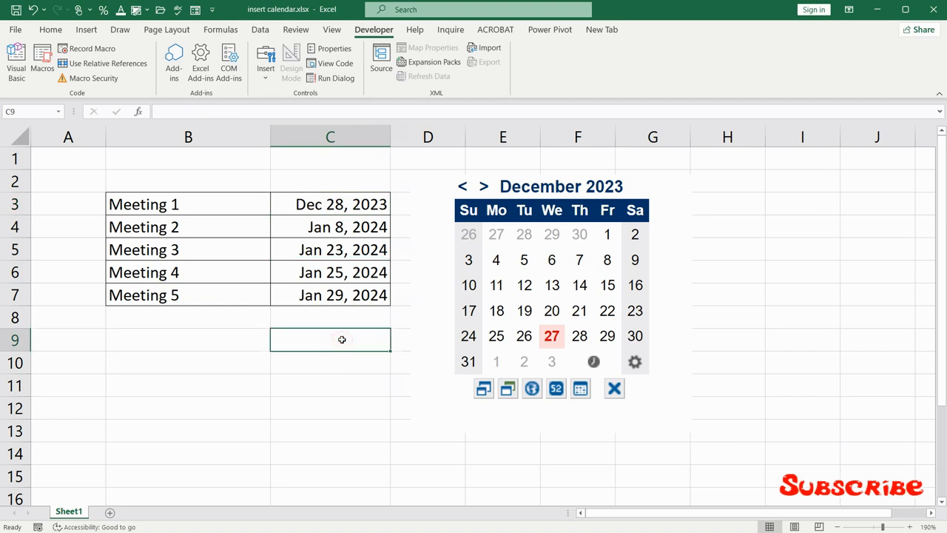
mouse_move(339, 338)
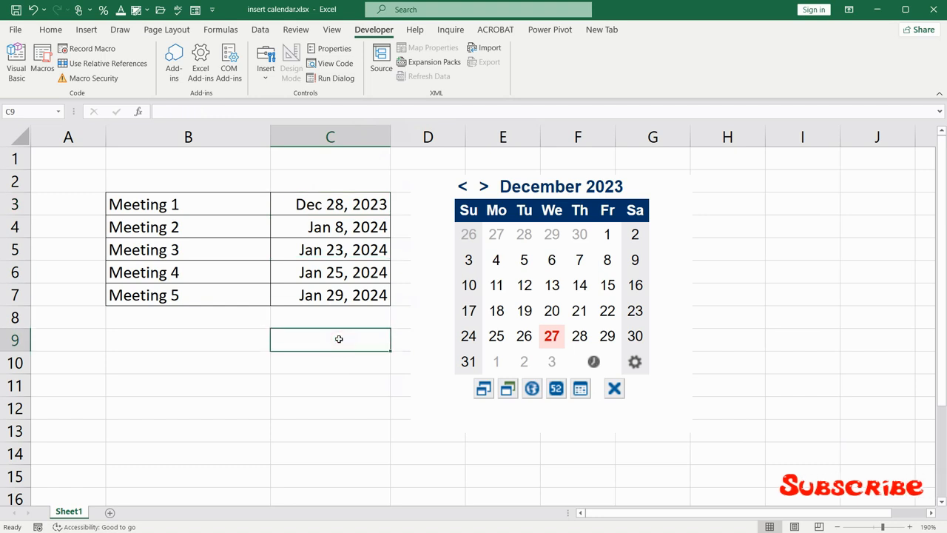